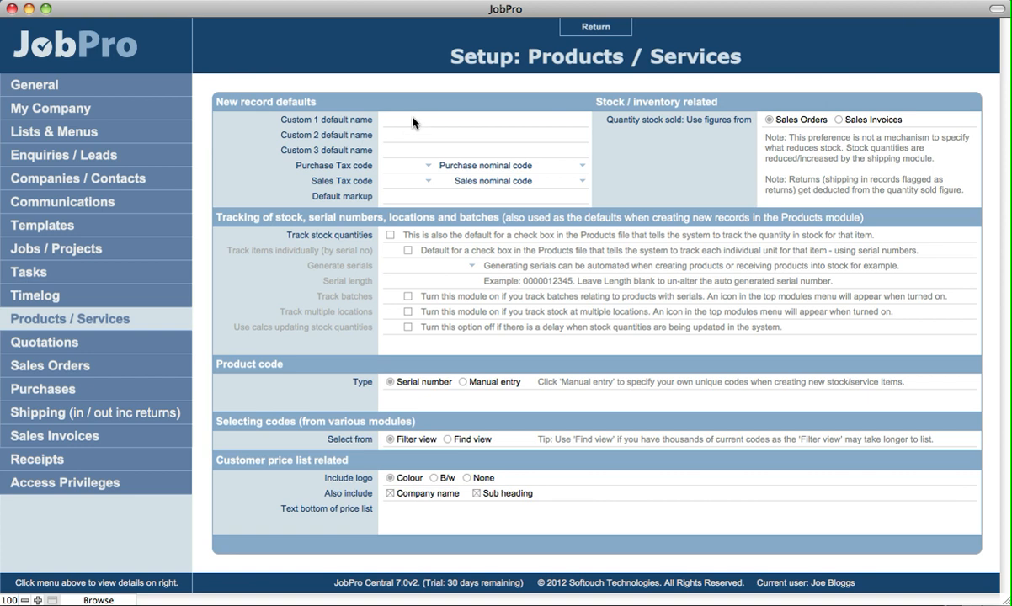
Step: Review the purchase tax, sales tax and sales nominal code lists without choosing any
click(444, 119)
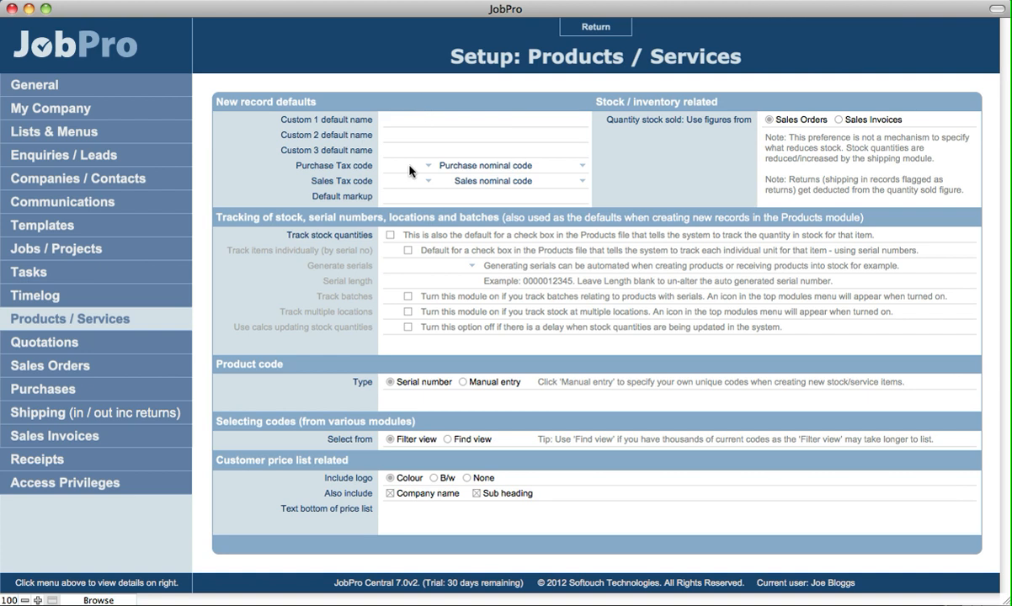
click(427, 165)
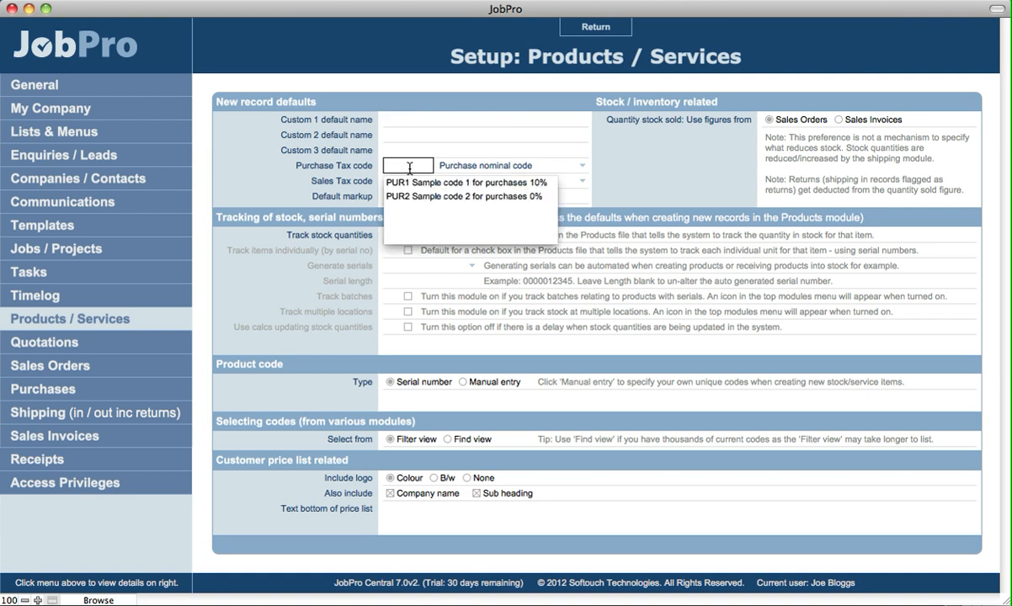
mouse_move(479, 174)
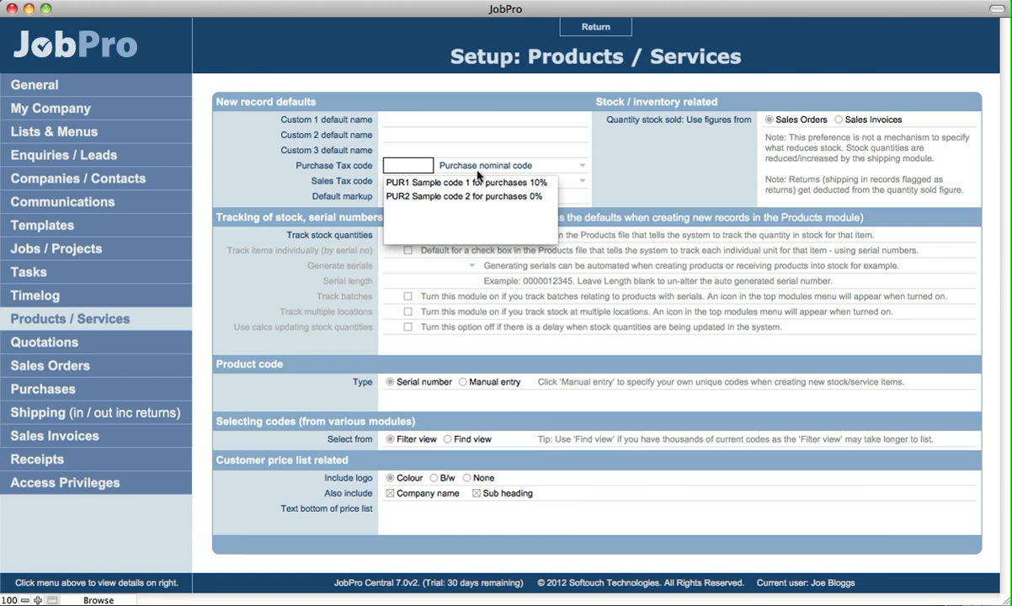
click(563, 165)
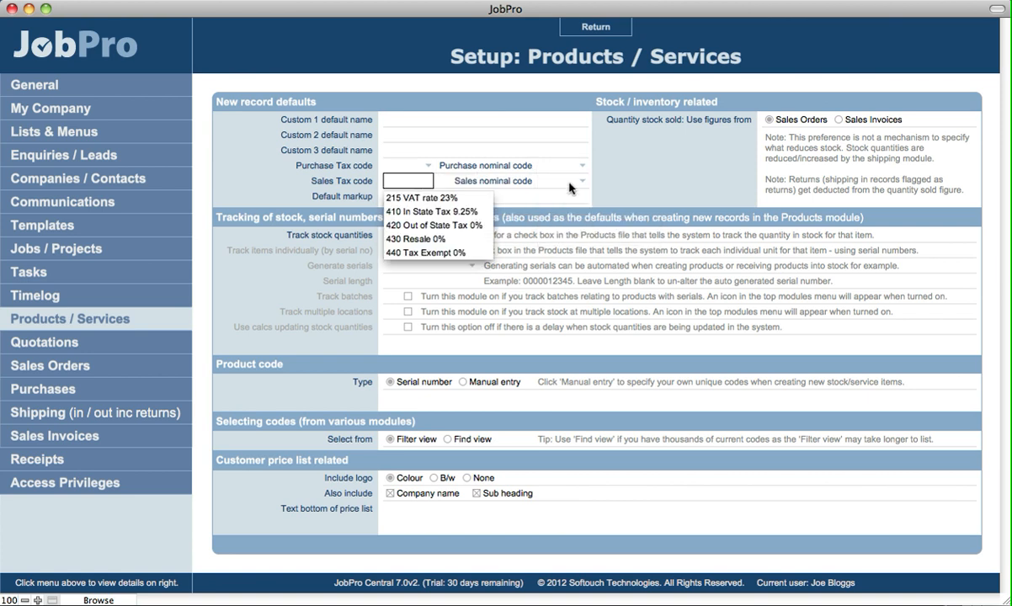
click(562, 182)
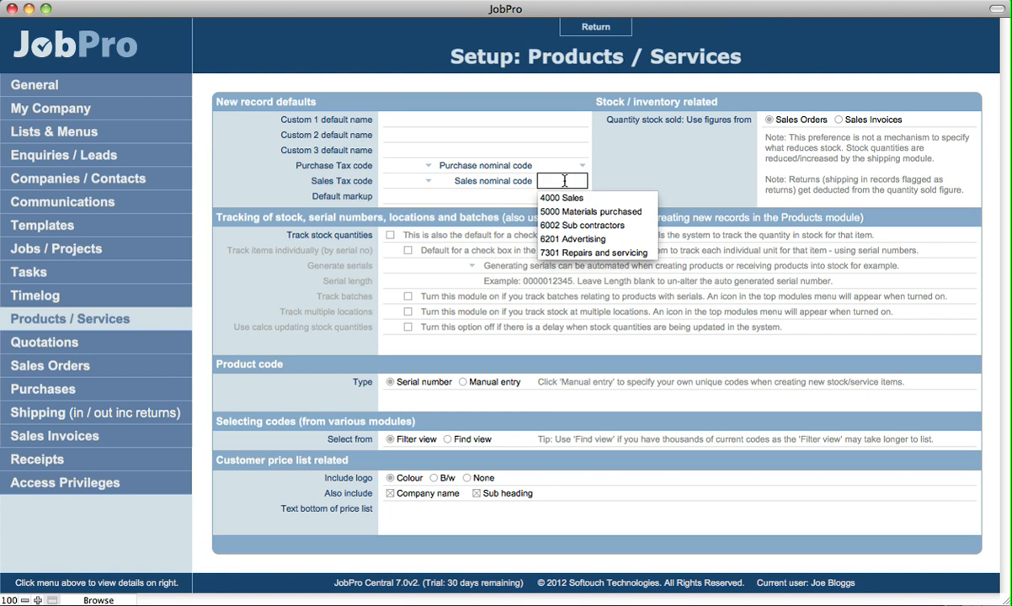
mouse_move(407, 182)
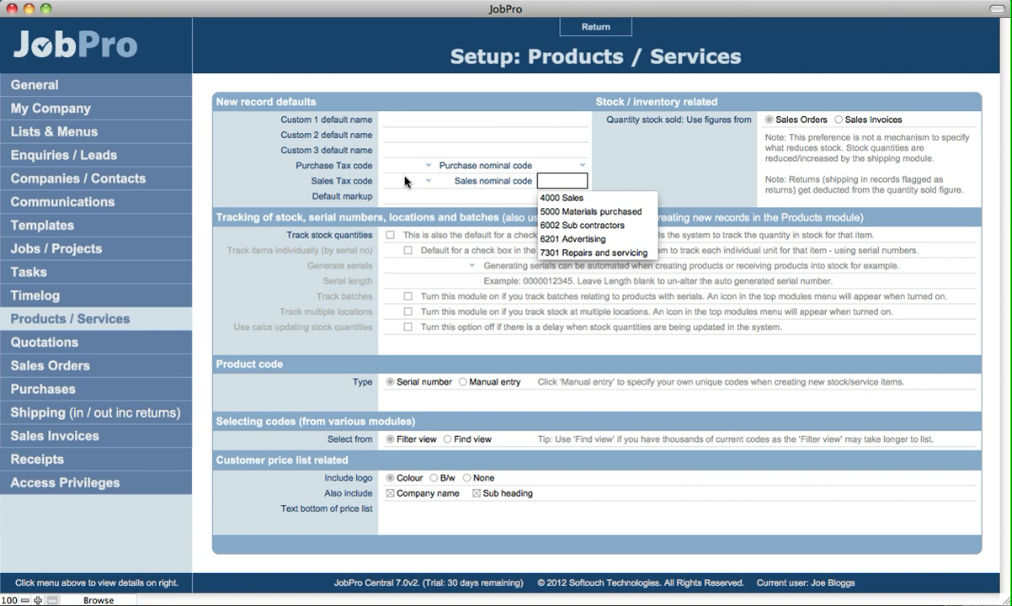
mouse_move(211, 212)
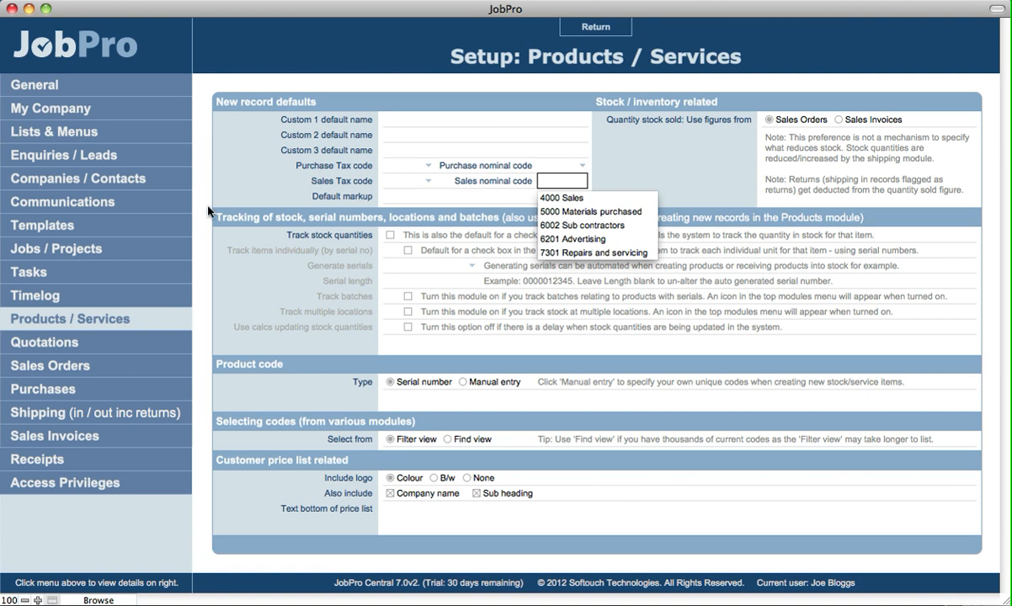
click(408, 196)
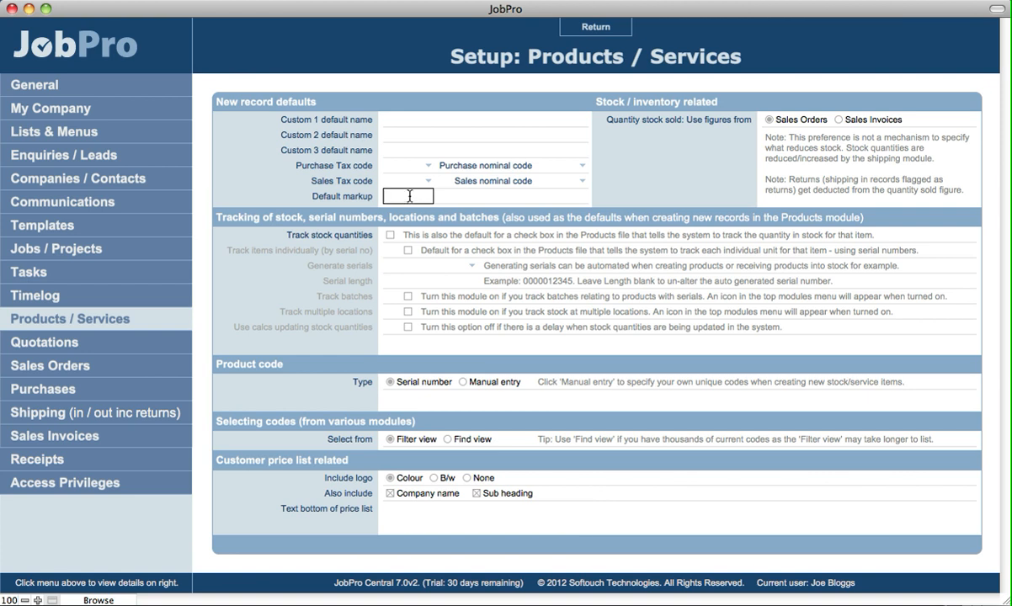
mouse_move(856, 97)
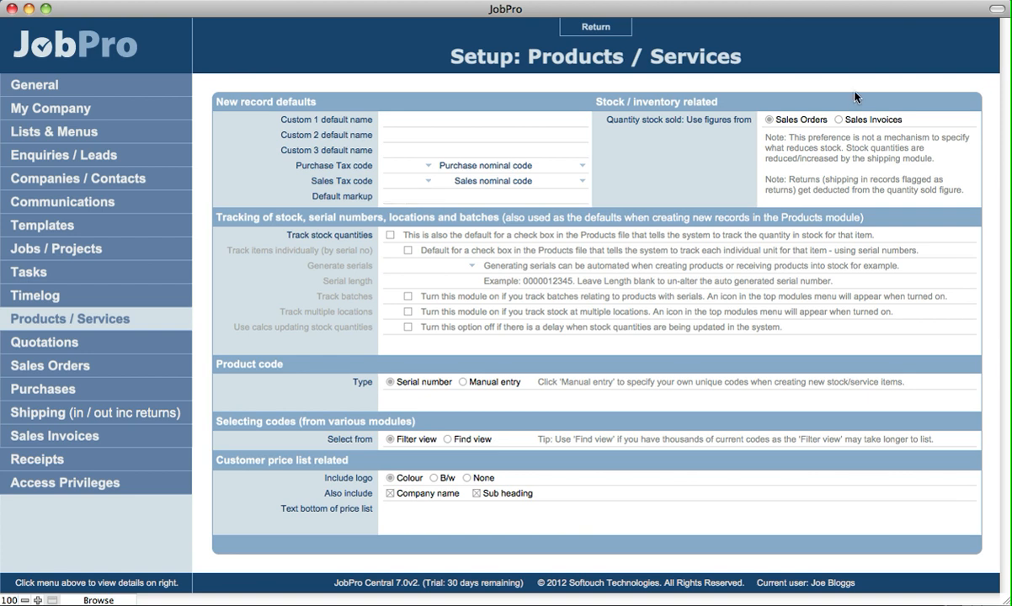
mouse_move(695, 132)
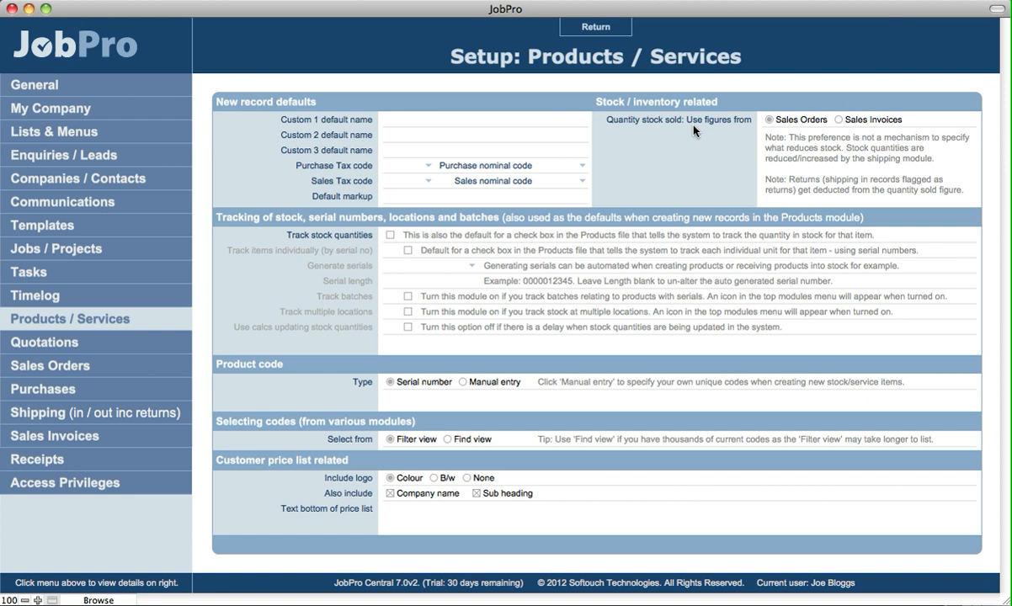
mouse_move(624, 105)
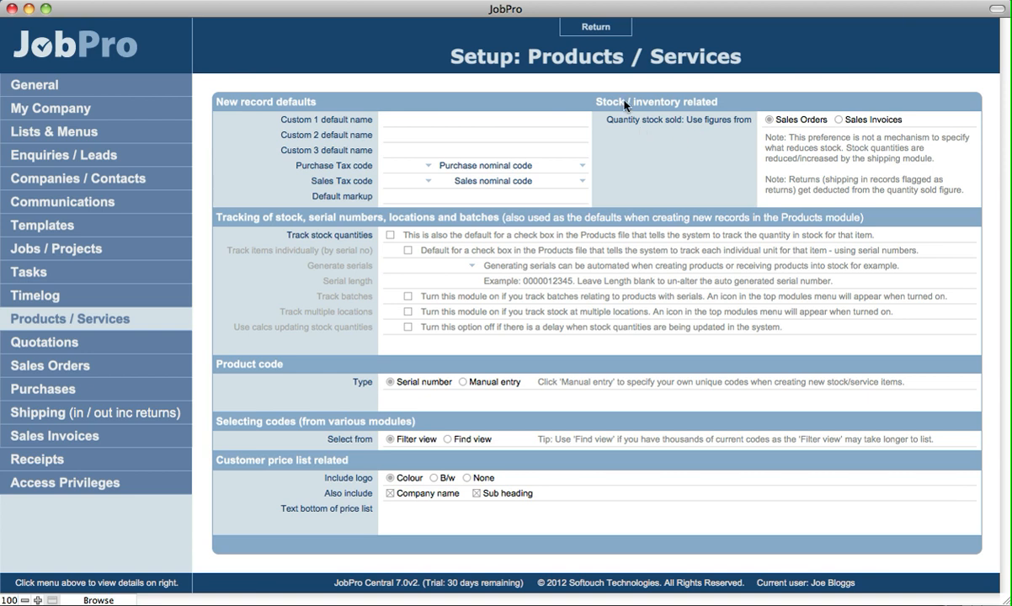
mouse_move(663, 132)
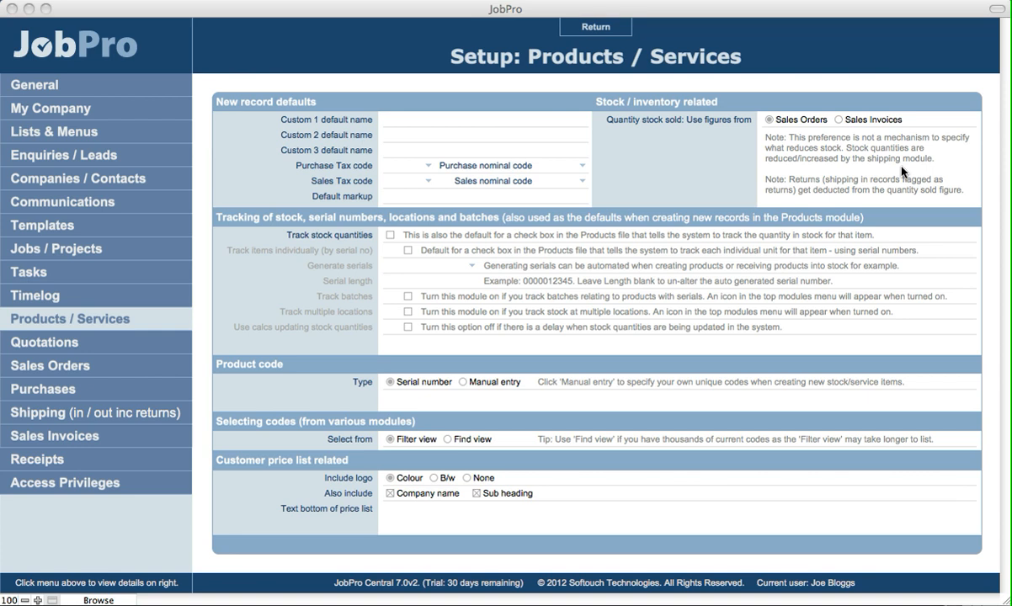
mouse_move(848, 157)
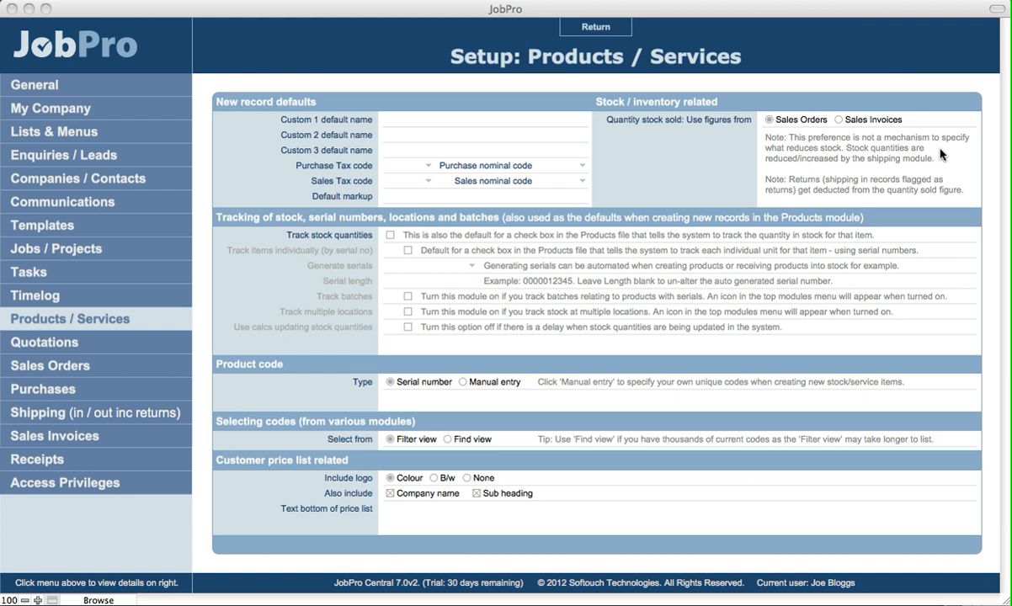
mouse_move(881, 138)
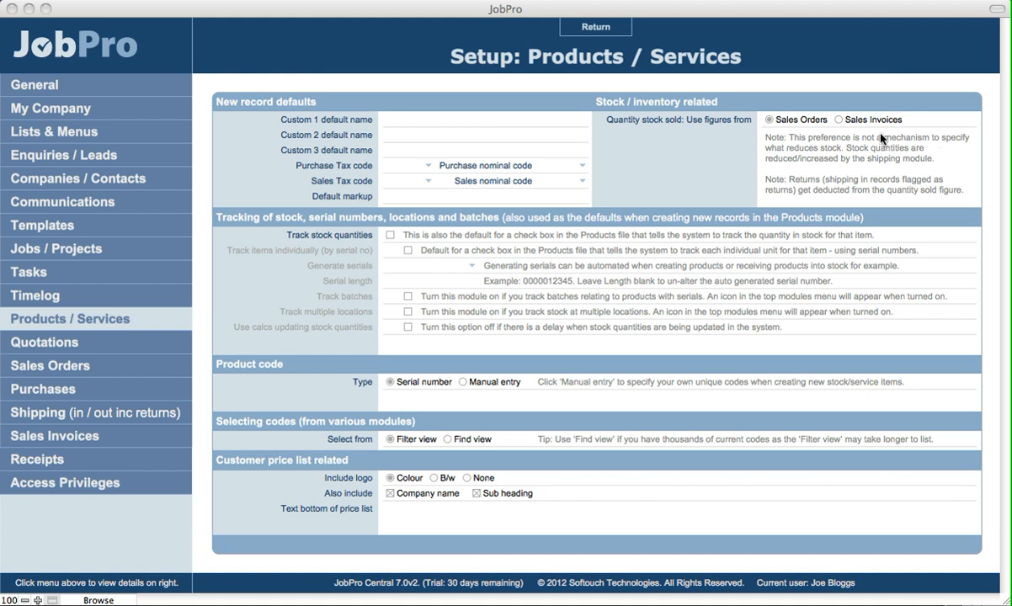
mouse_move(836, 134)
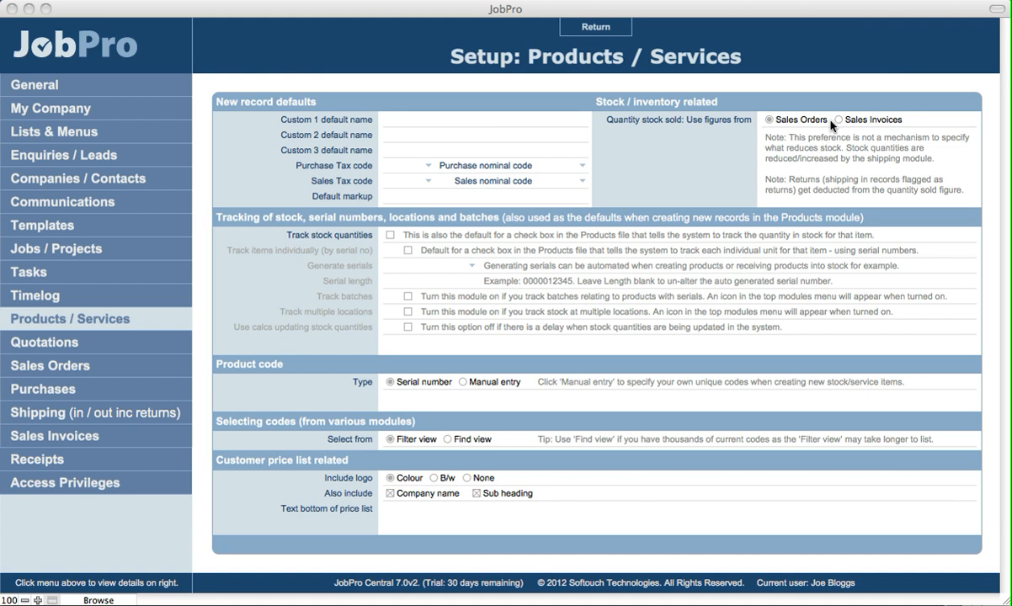
mouse_move(876, 126)
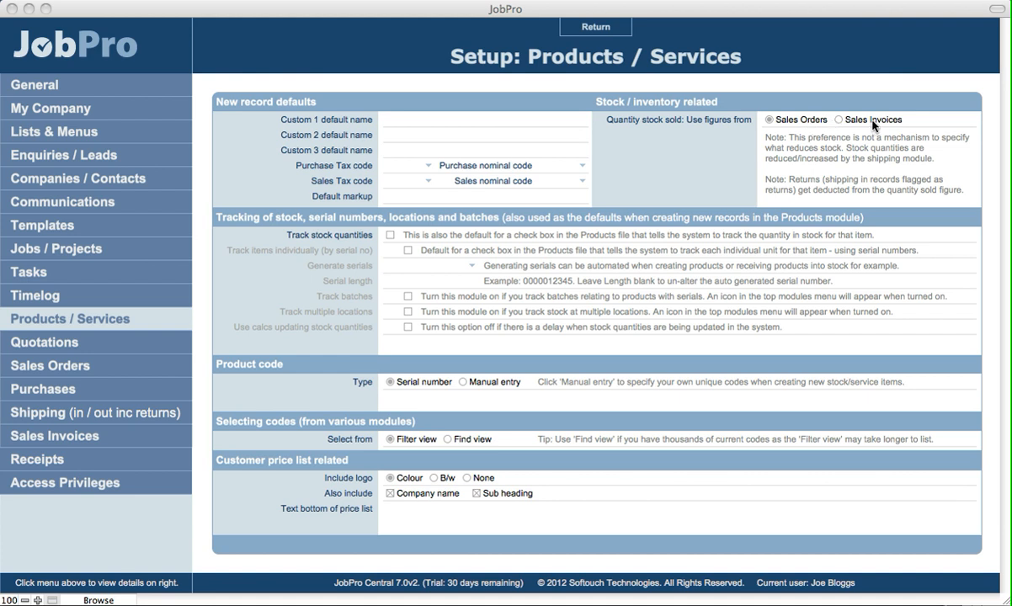
mouse_move(331, 237)
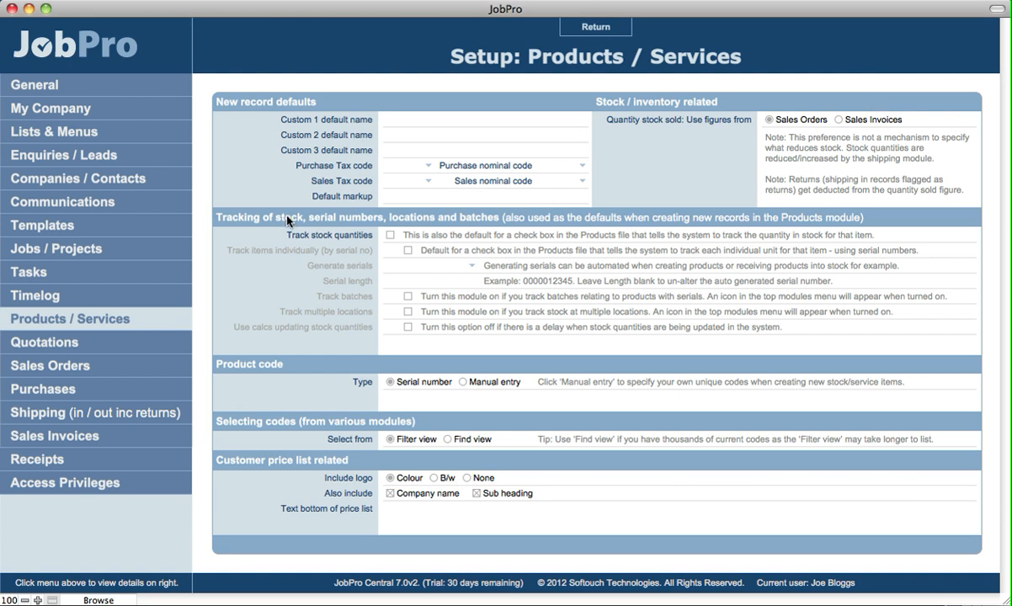
mouse_move(367, 221)
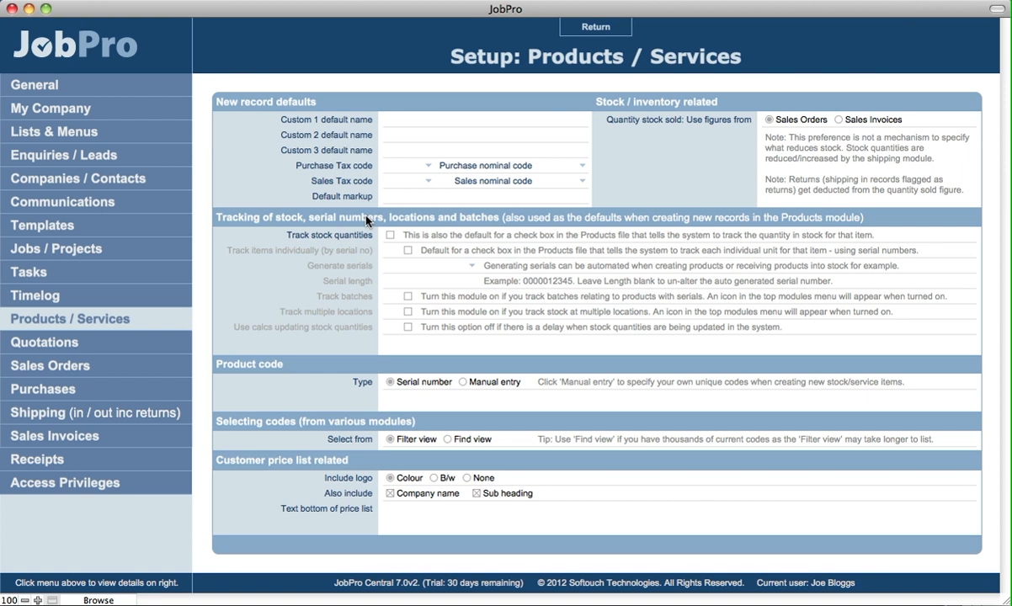
mouse_move(395, 238)
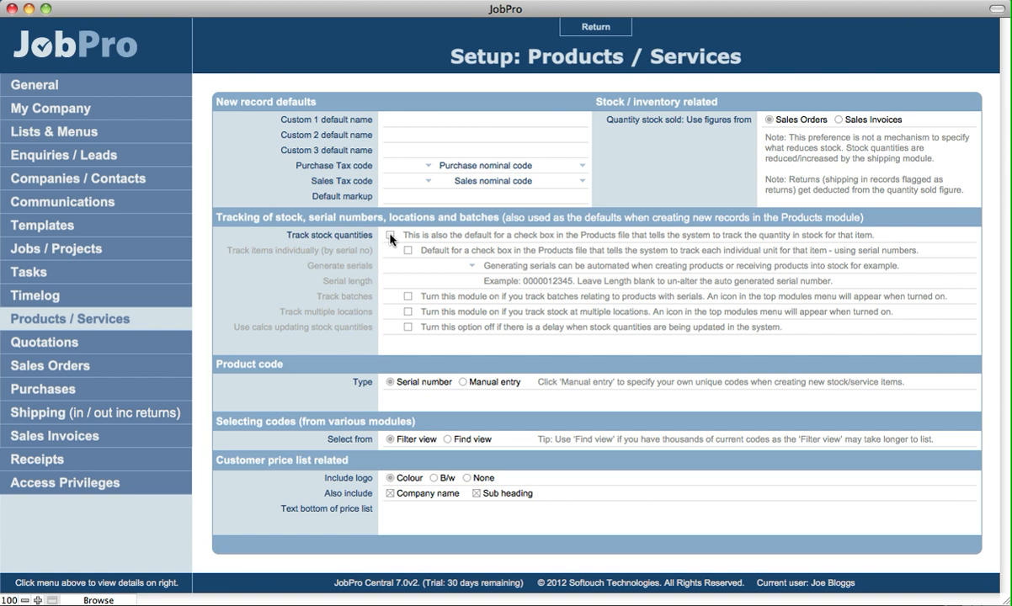
Step: Switch on 'Track stock quantities' and 'Track items individually (by serial no)'
click(395, 235)
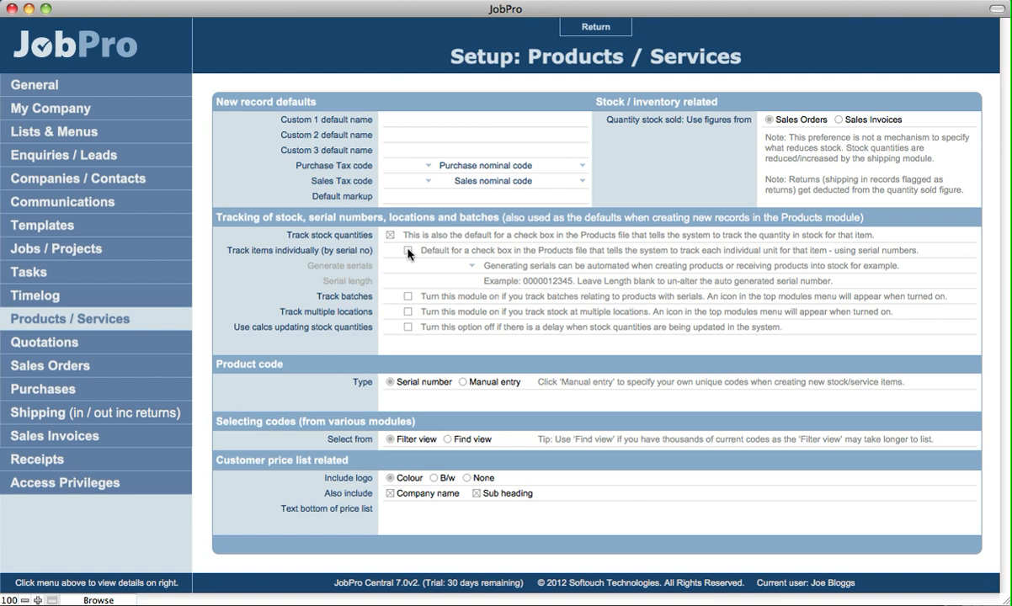
click(408, 250)
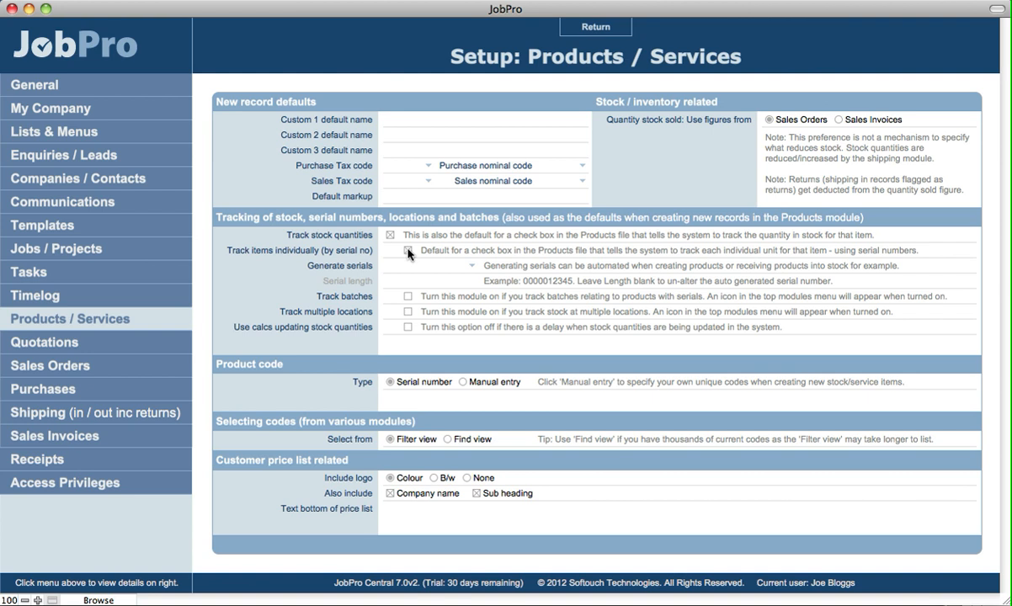
click(390, 251)
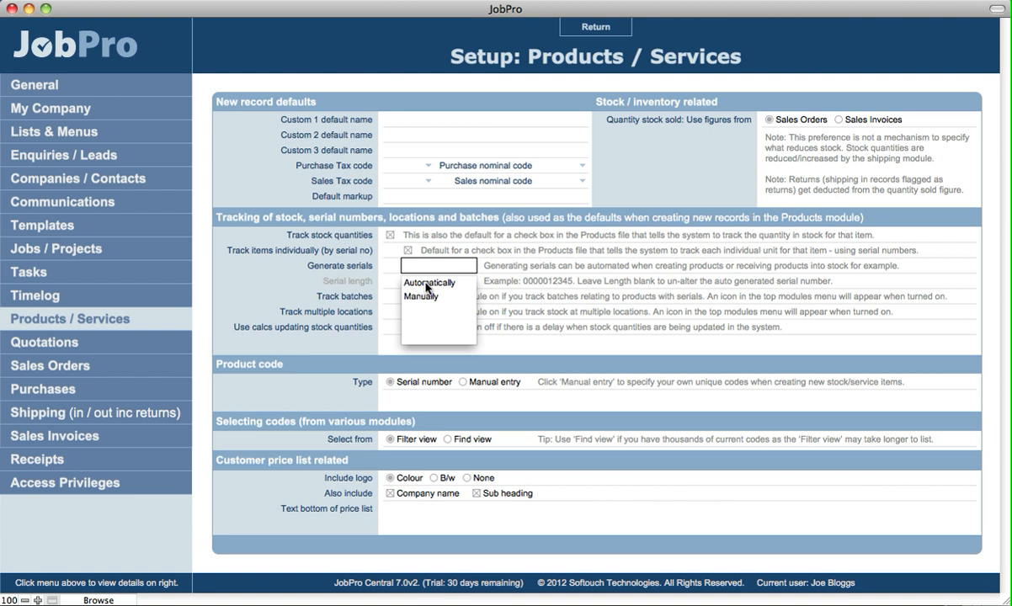
mouse_move(425, 302)
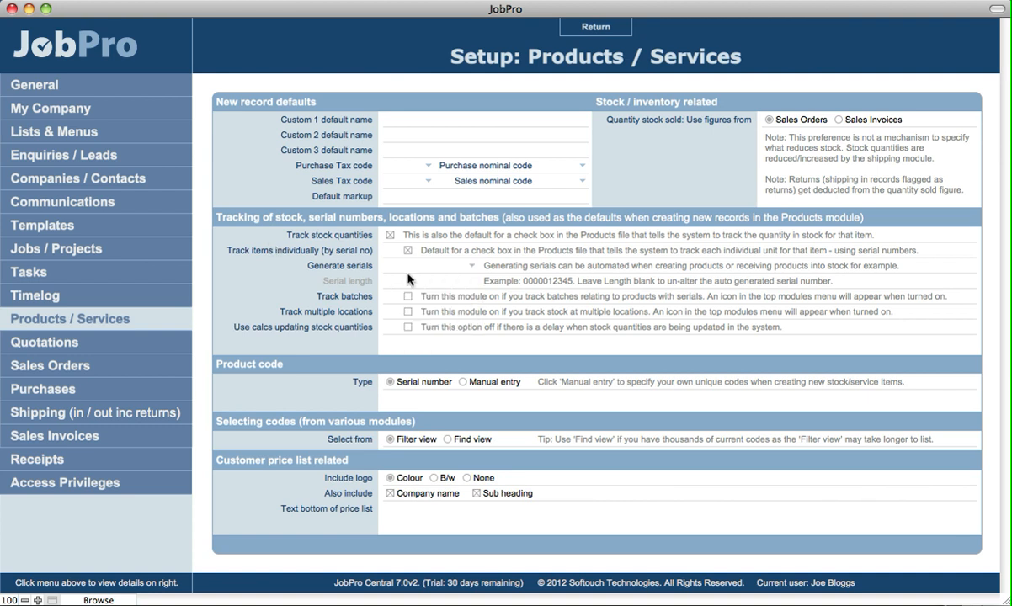
Step: Show the Generate serials choices, Automatically and Manually
click(438, 265)
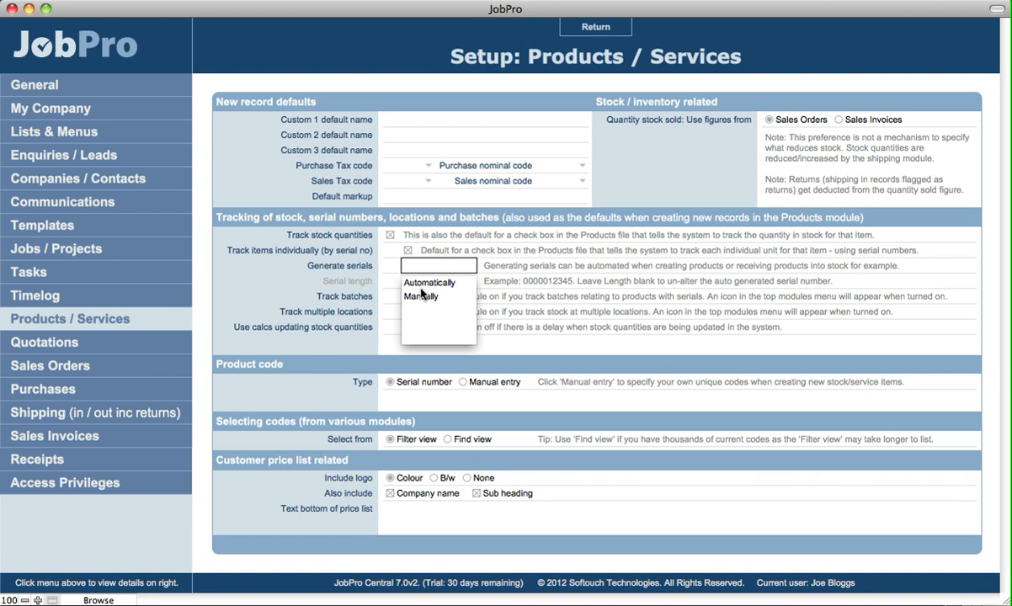
Step: Set serial generation to Automatically with a serial length of 20
click(430, 282)
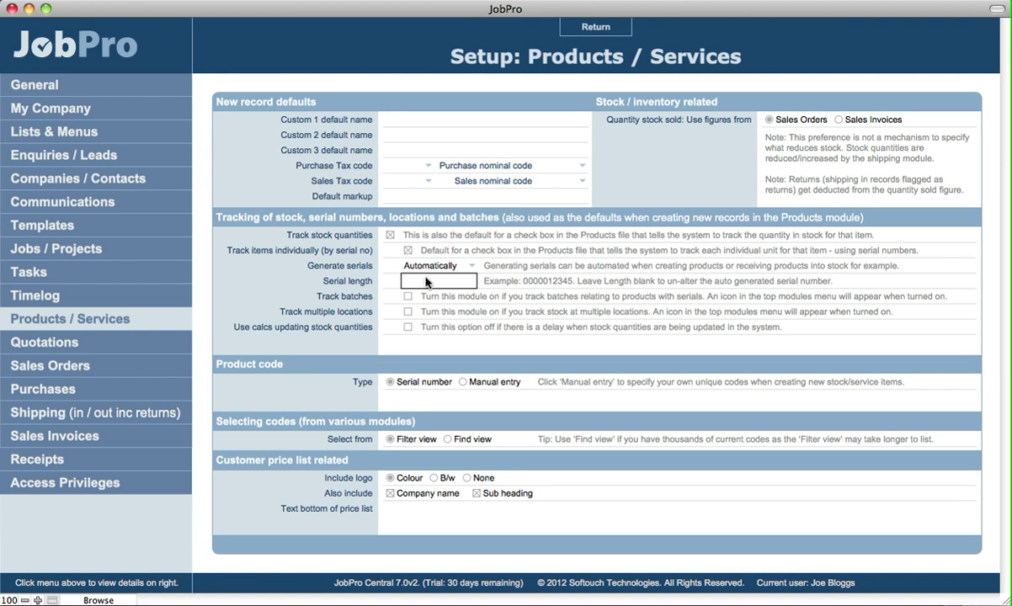
mouse_move(547, 289)
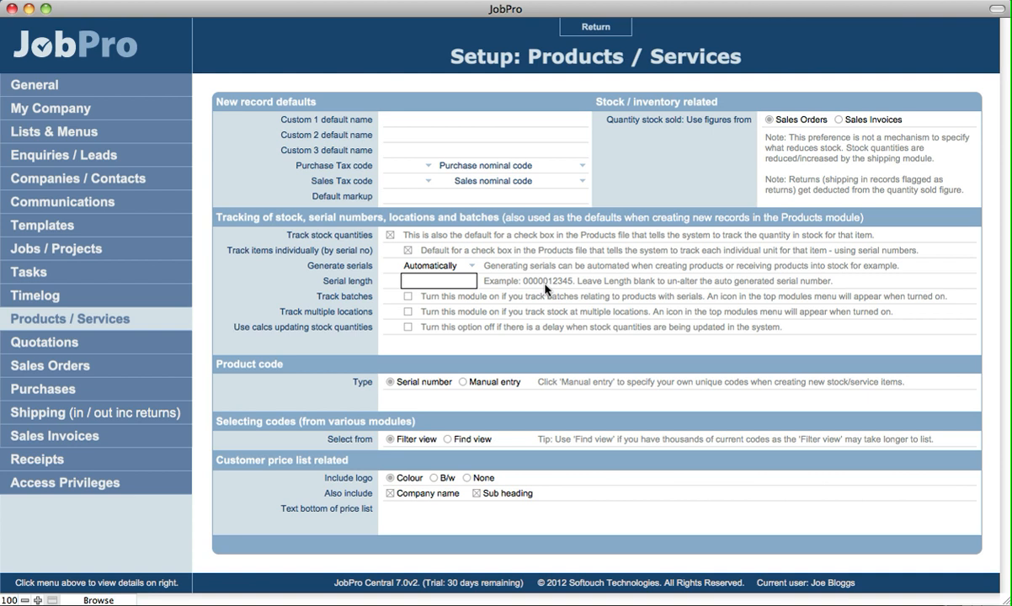
click(438, 281)
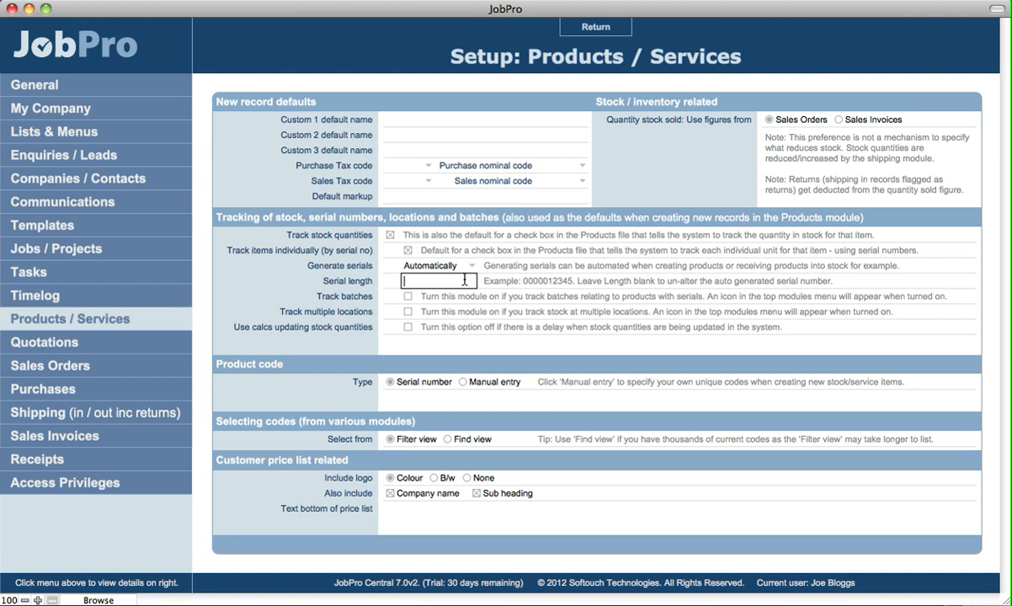
text(20)
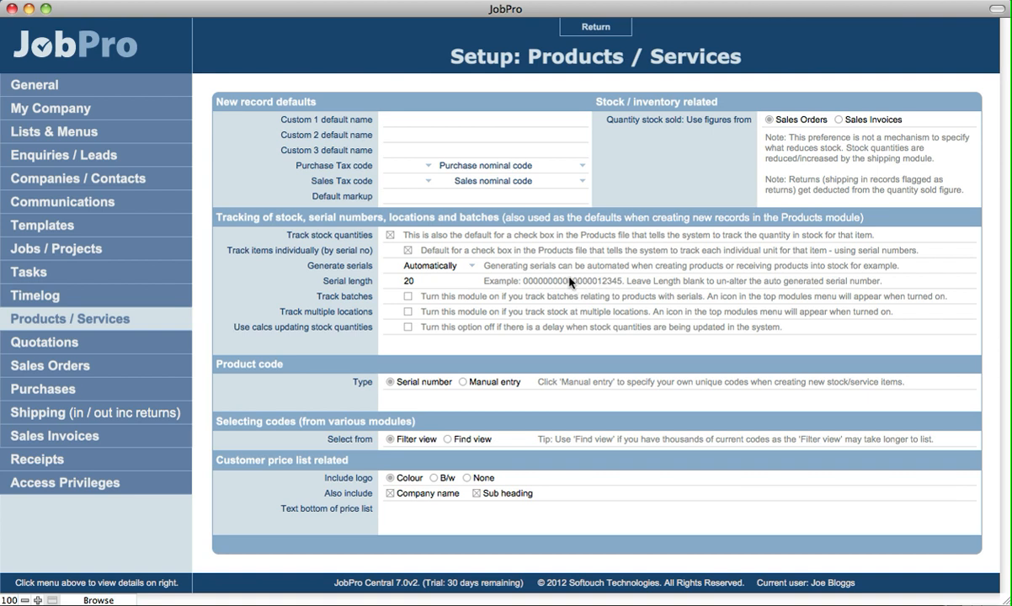
mouse_move(674, 295)
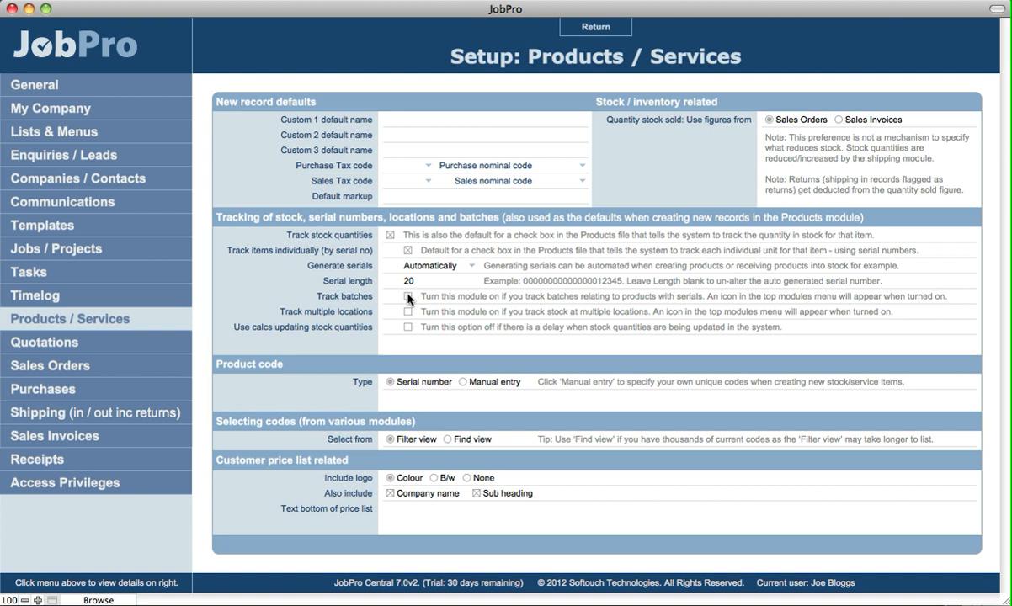
mouse_move(346, 303)
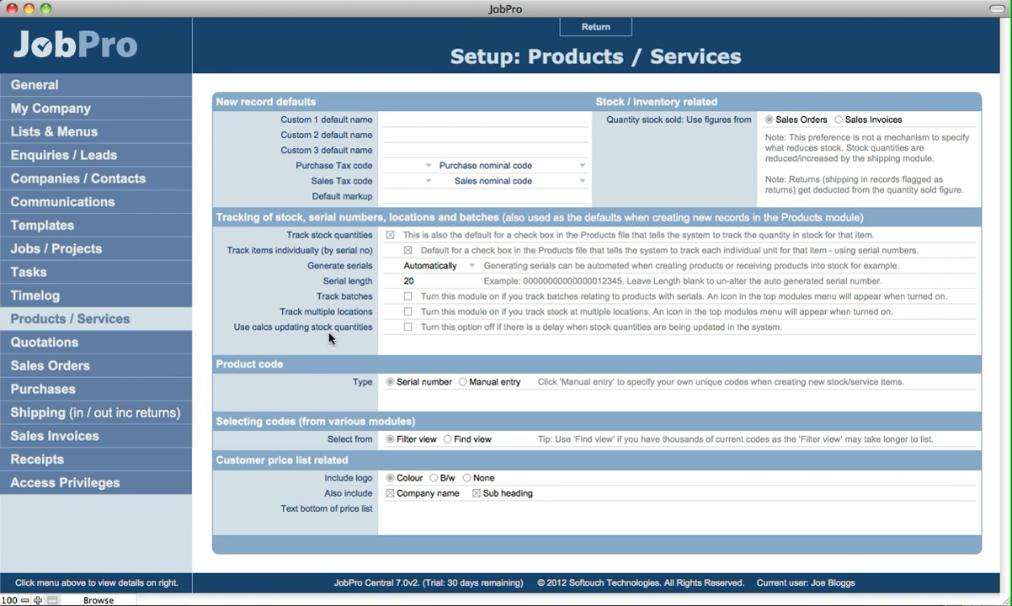
mouse_move(273, 331)
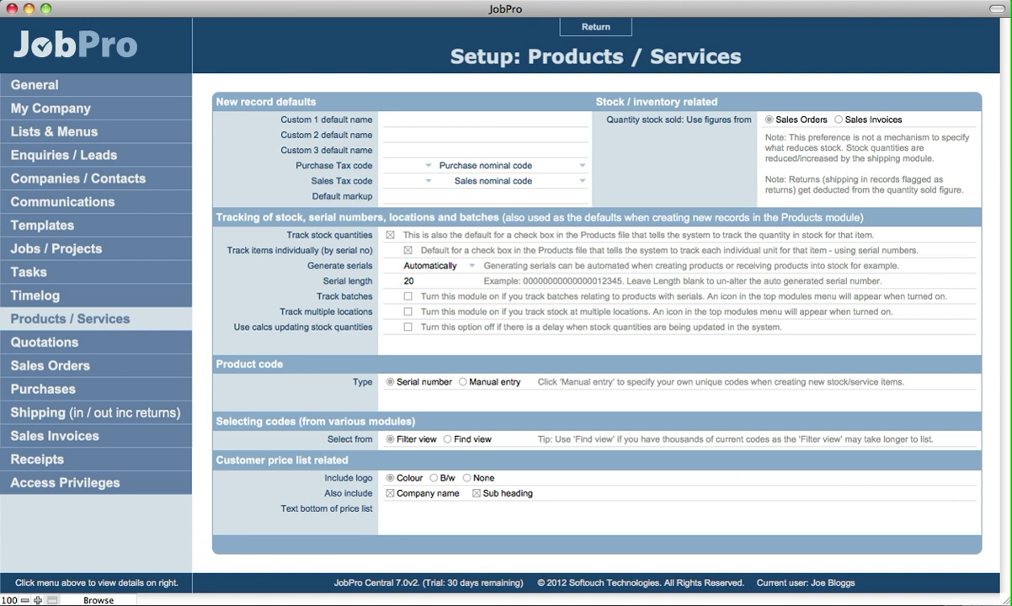
mouse_move(245, 373)
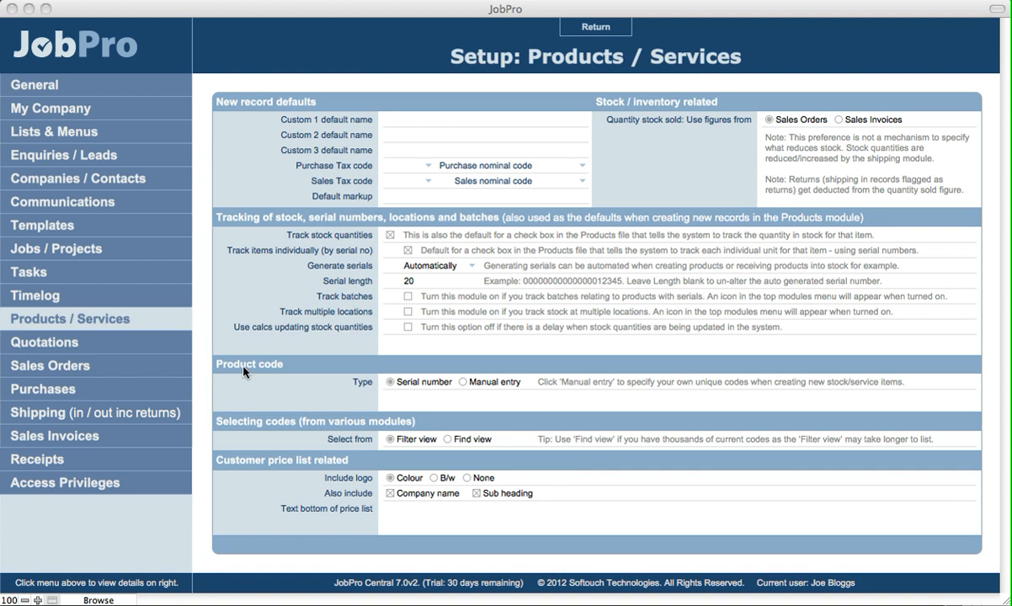
mouse_move(412, 394)
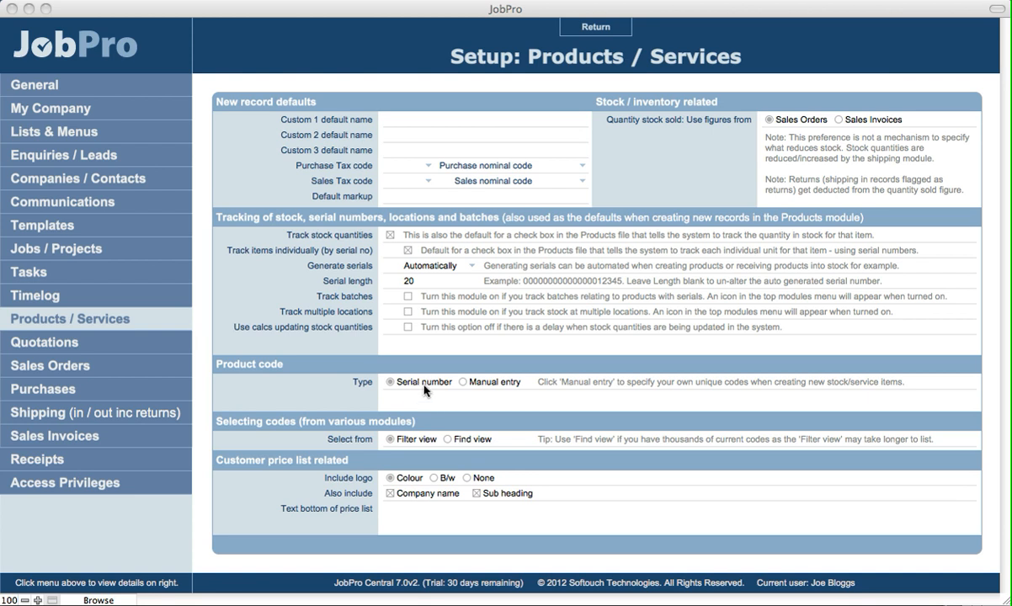
mouse_move(480, 389)
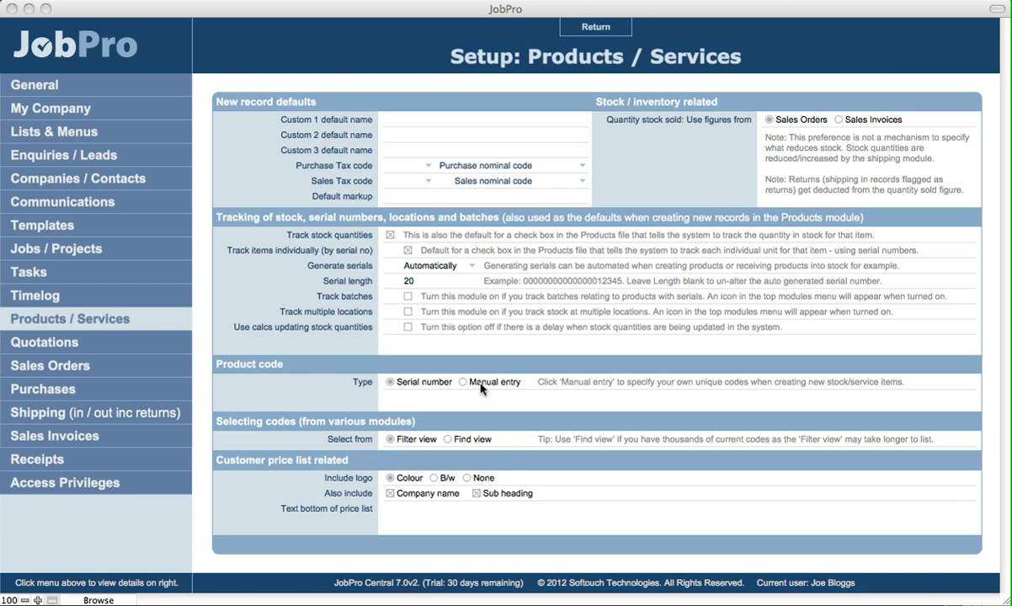
mouse_move(412, 397)
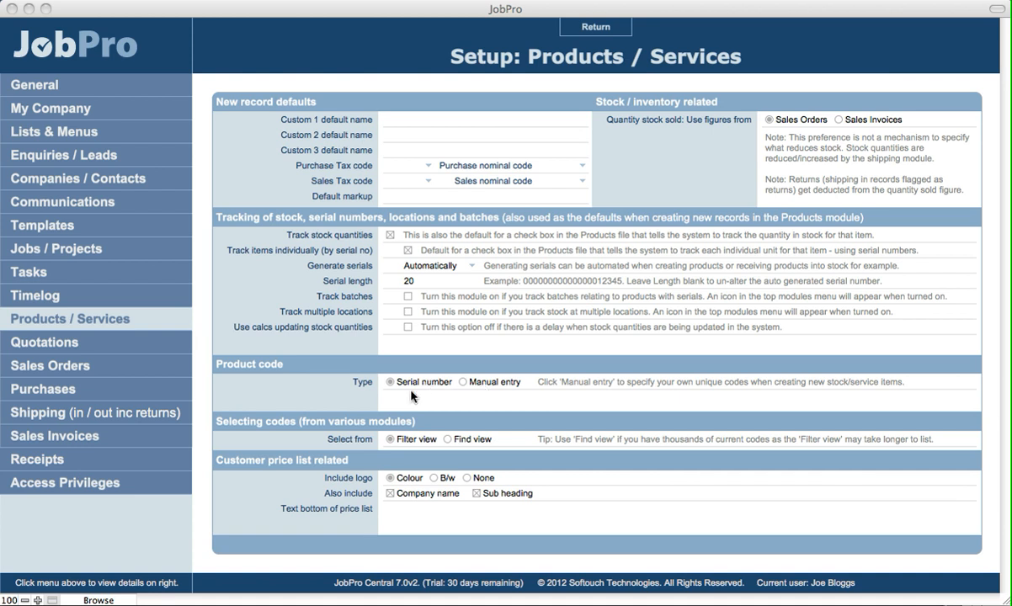
mouse_move(367, 429)
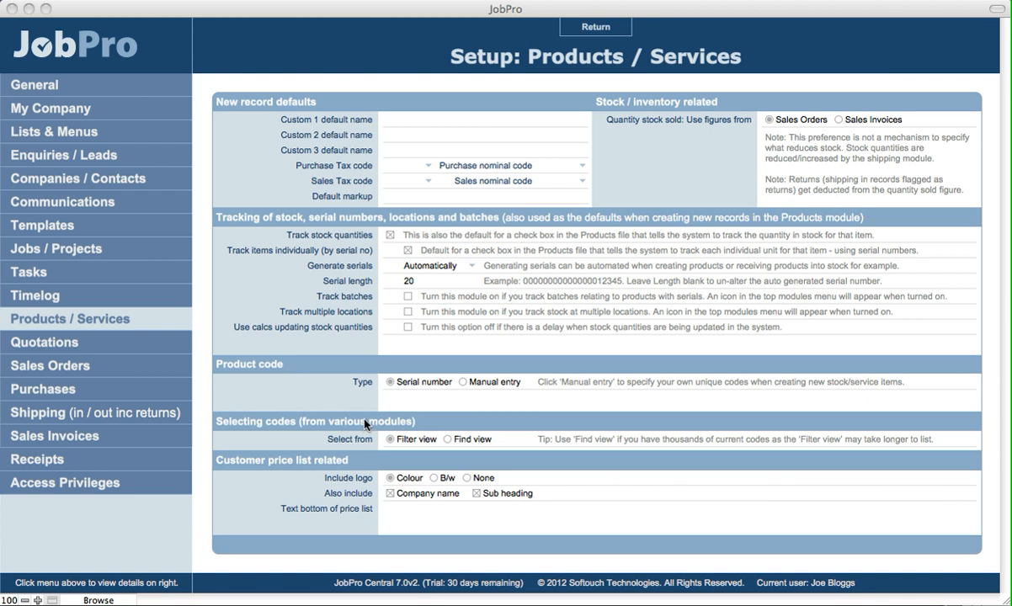
mouse_move(459, 442)
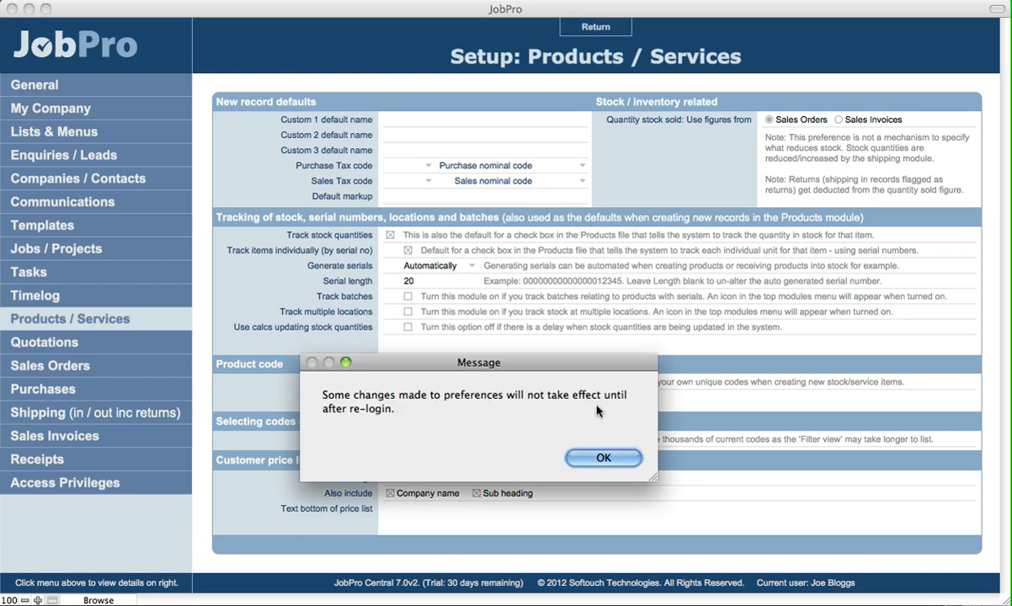
Step: Dismiss the re-login notice, create quotation 2000, and bring up the product code list
click(602, 459)
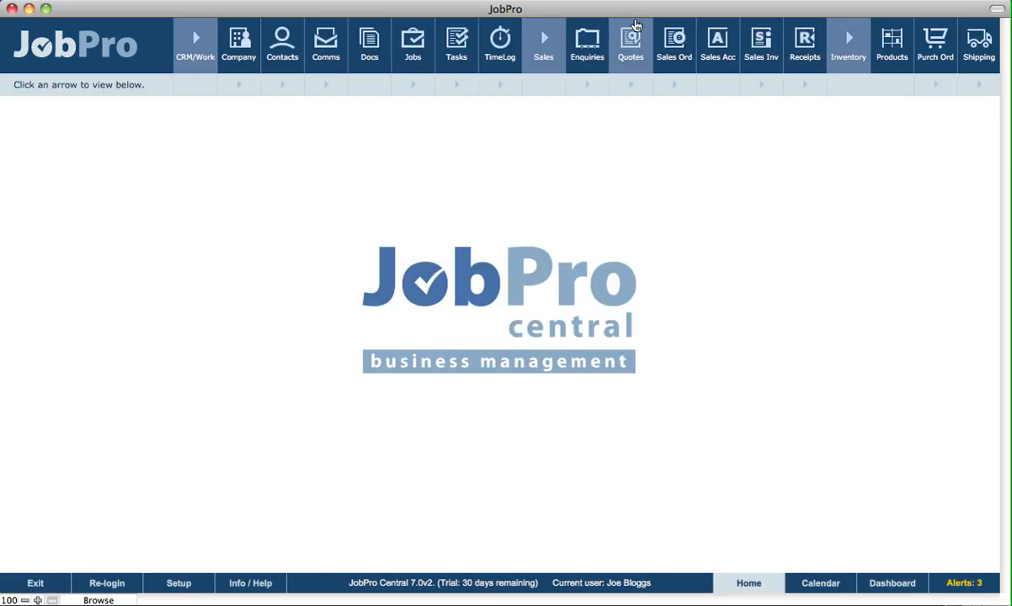
click(630, 44)
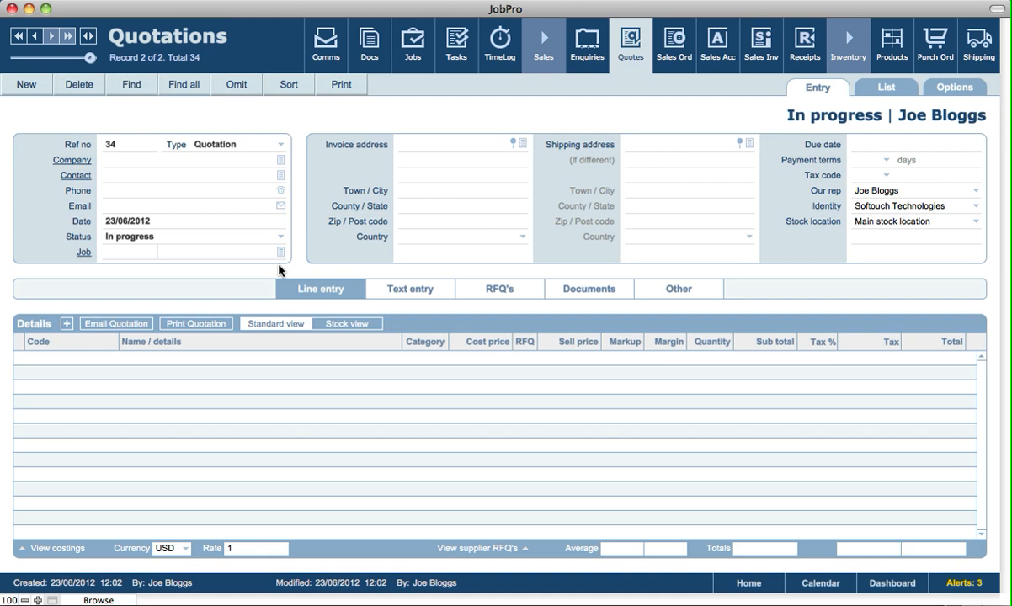
click(26, 84)
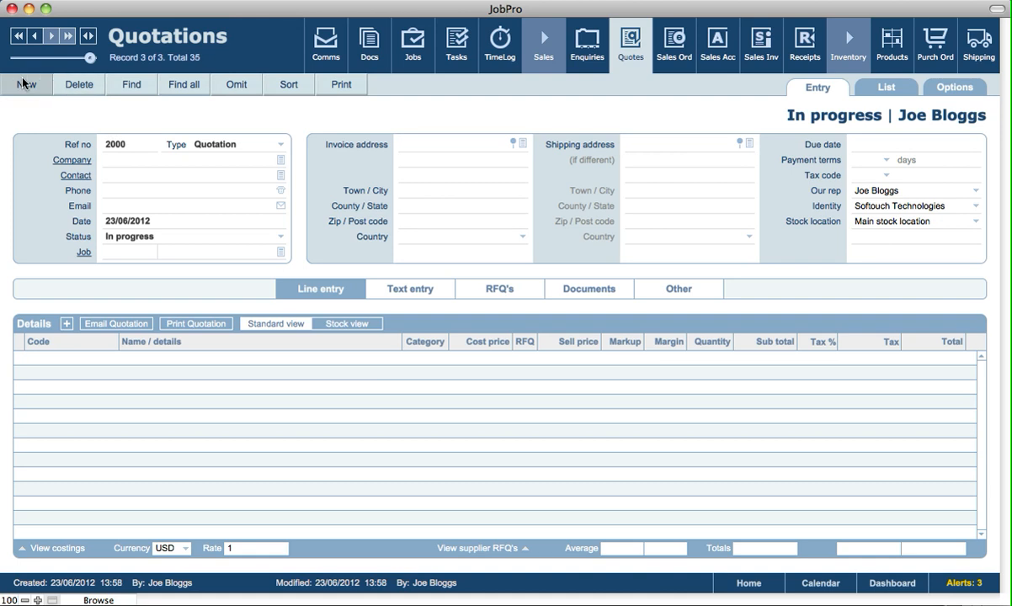
click(72, 160)
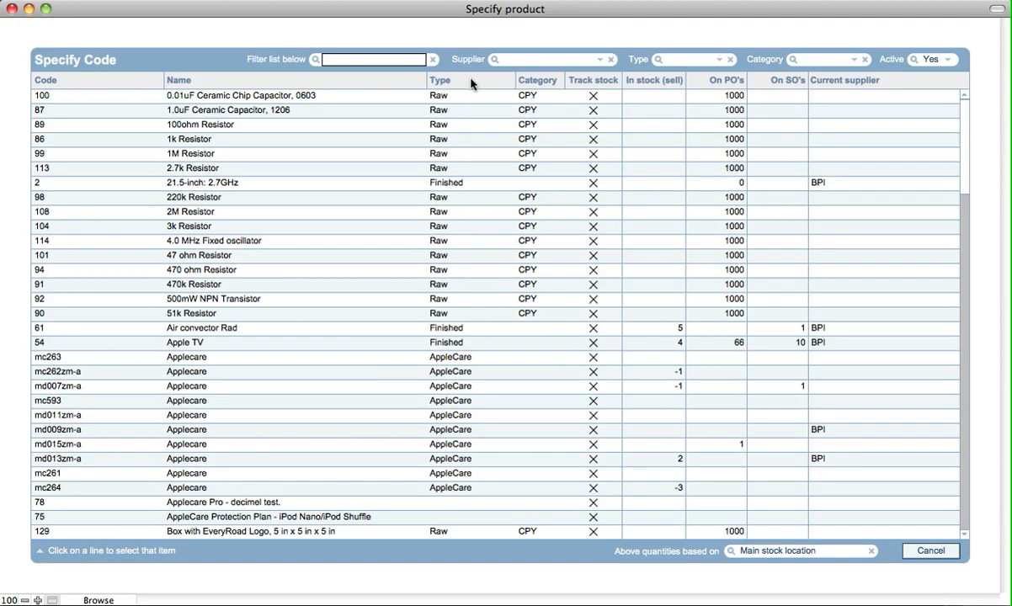
mouse_move(262, 61)
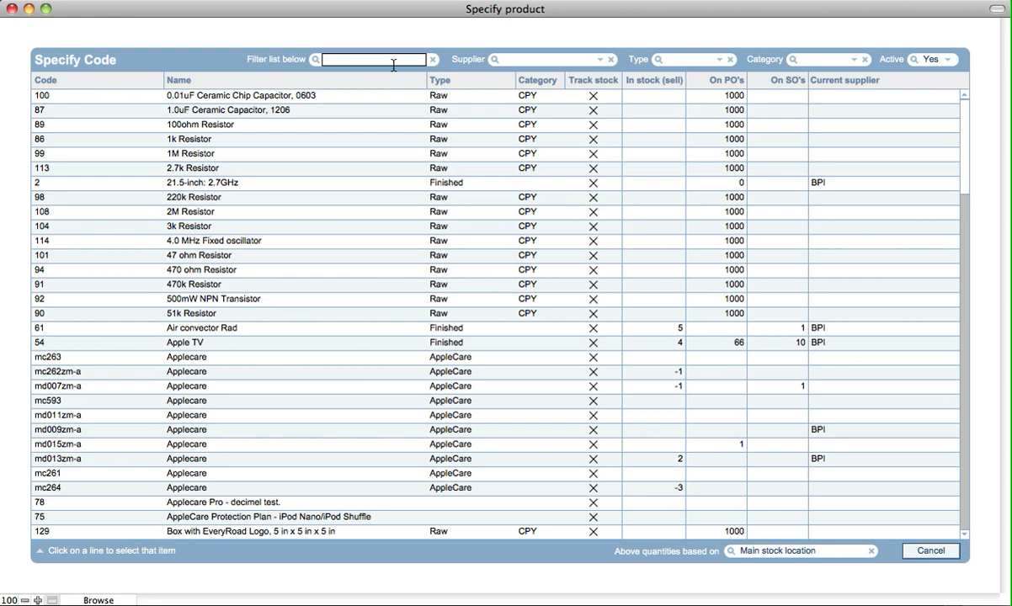
mouse_move(501, 64)
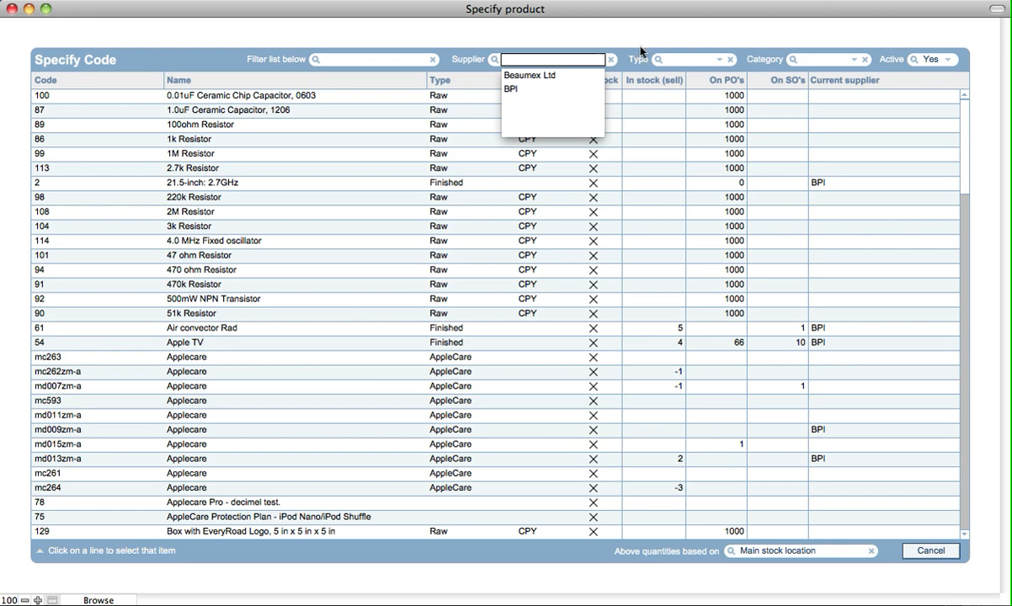
Step: Bring up the product Type filter choices in the Specify Code list
click(695, 59)
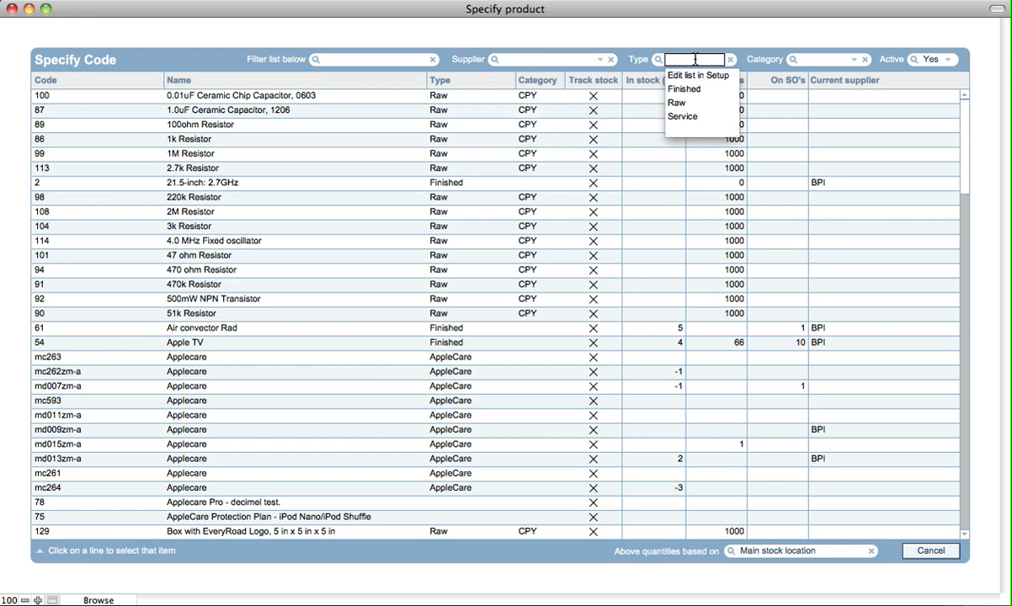
mouse_move(839, 42)
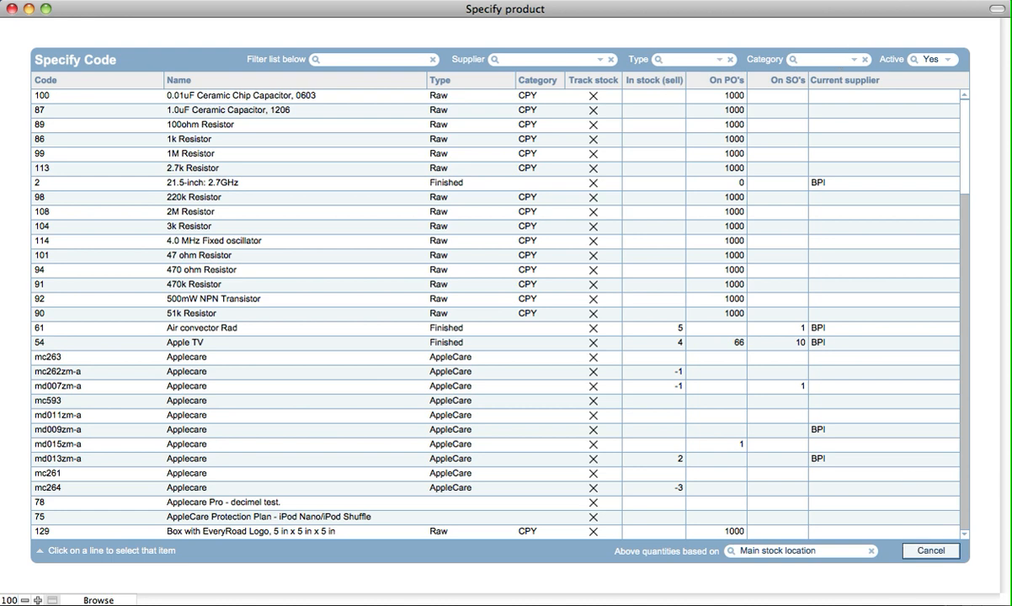
mouse_move(242, 523)
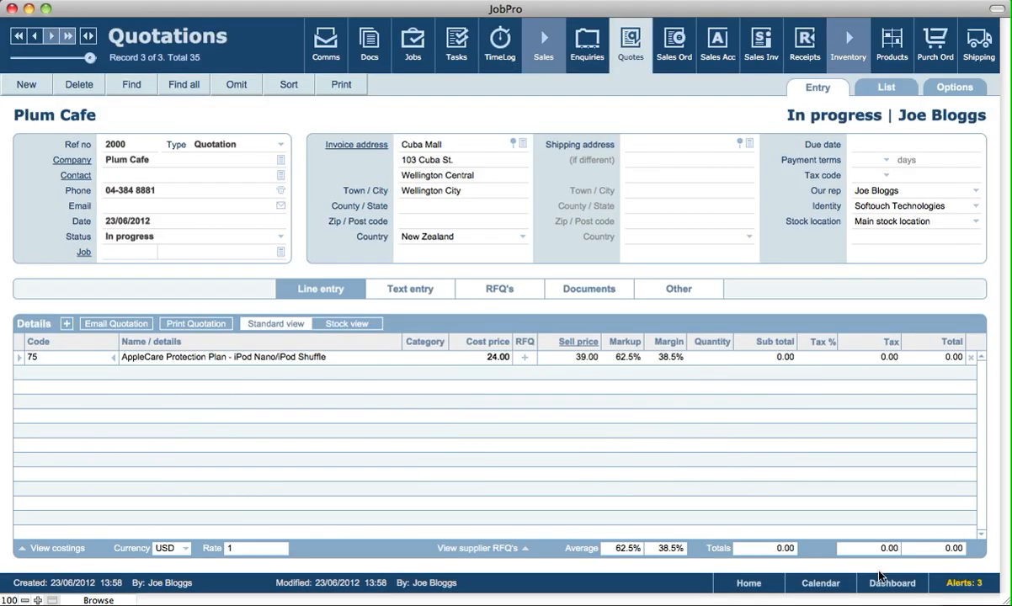
Step: From Home, set Products / Services code selection to Find view
click(747, 582)
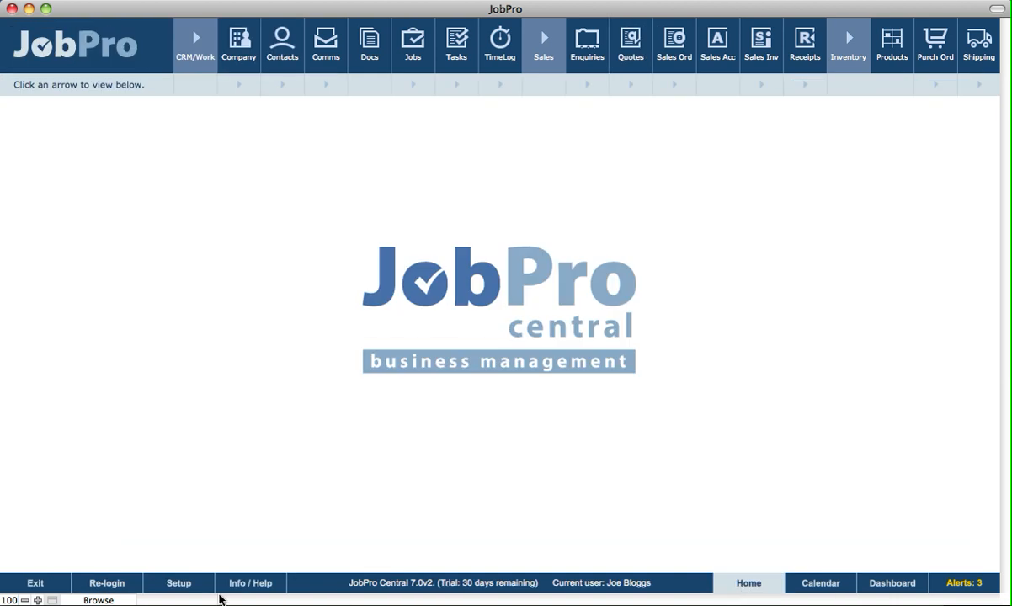
click(179, 583)
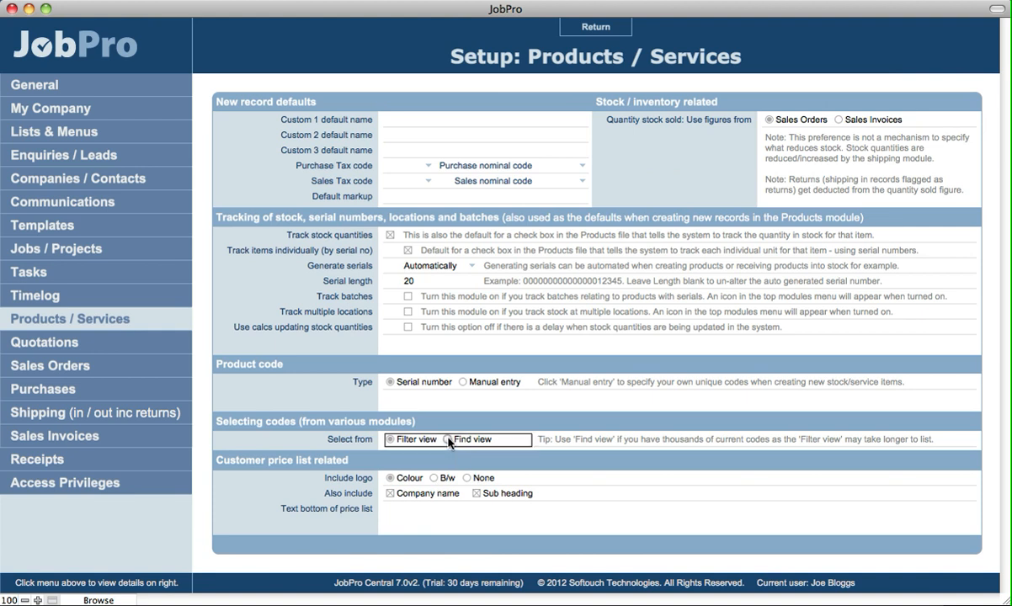
click(443, 440)
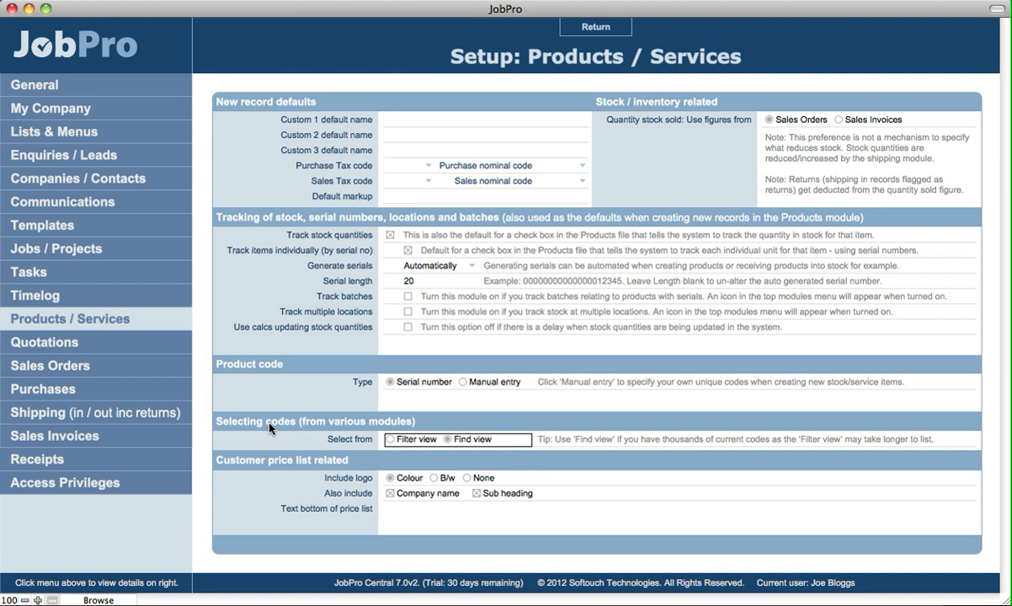
mouse_move(411, 445)
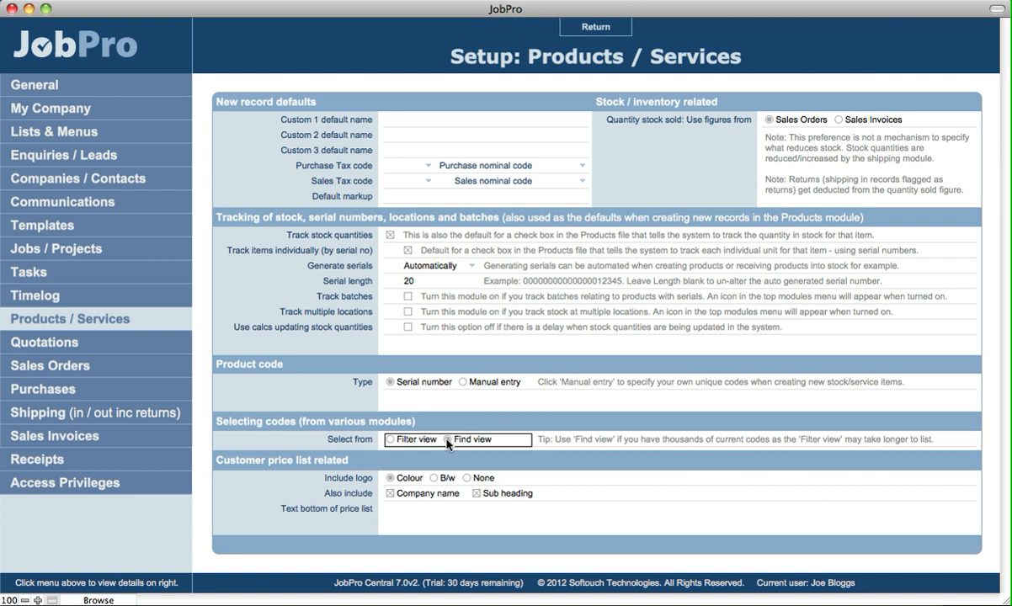
click(456, 439)
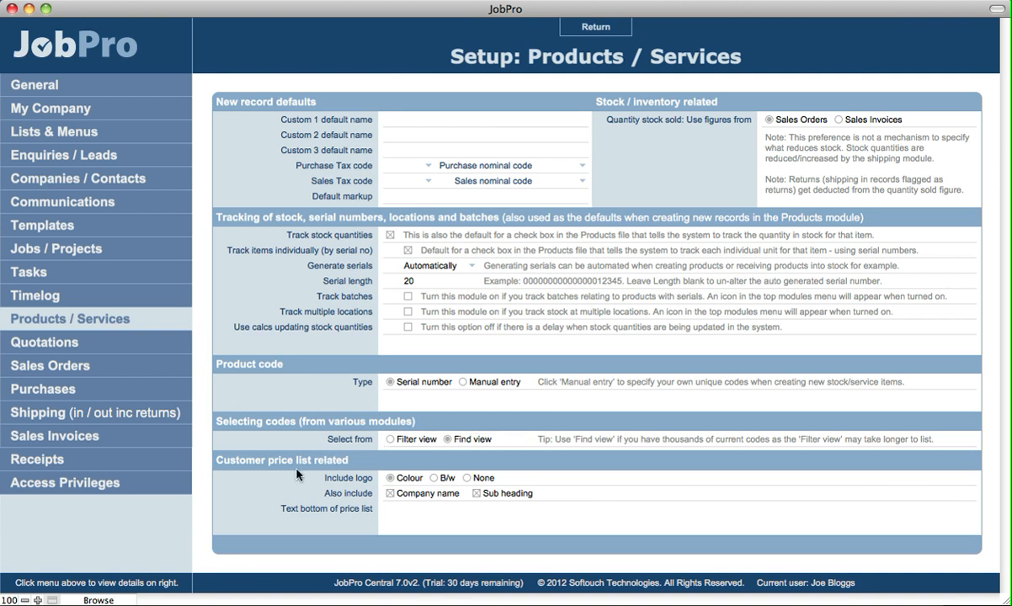
mouse_move(387, 489)
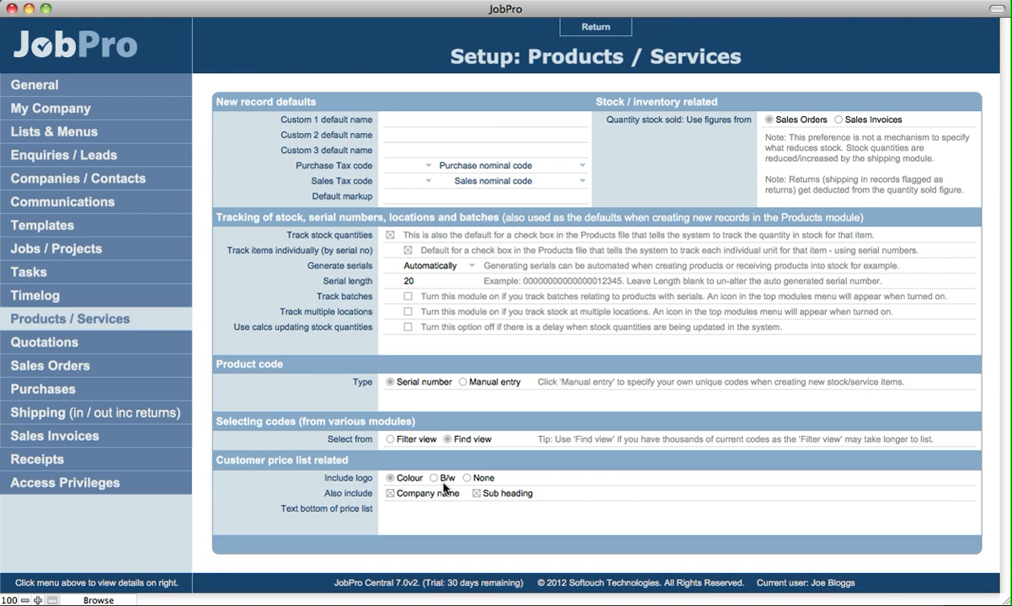
mouse_move(364, 502)
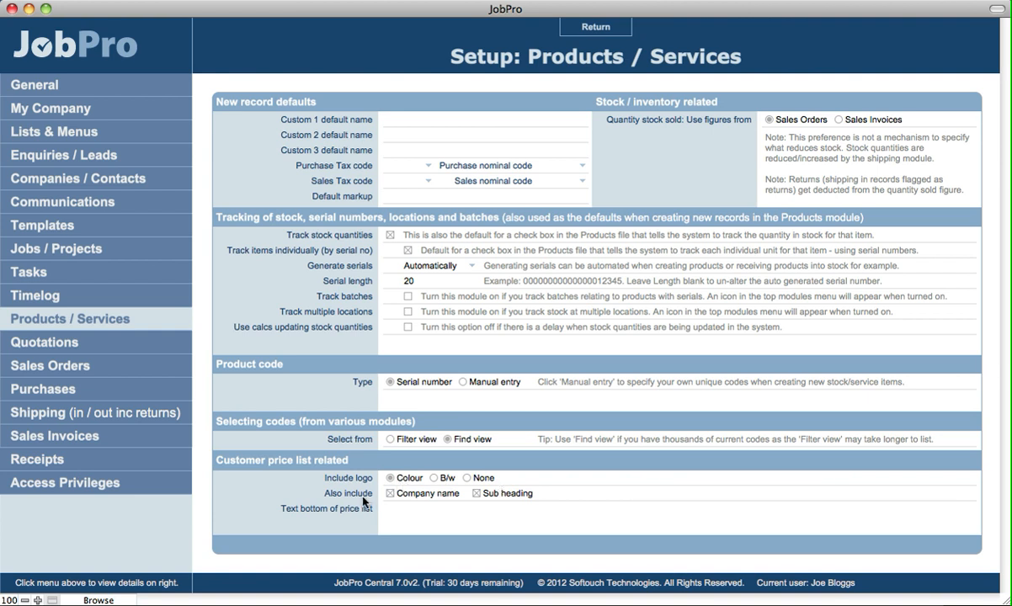
mouse_move(492, 501)
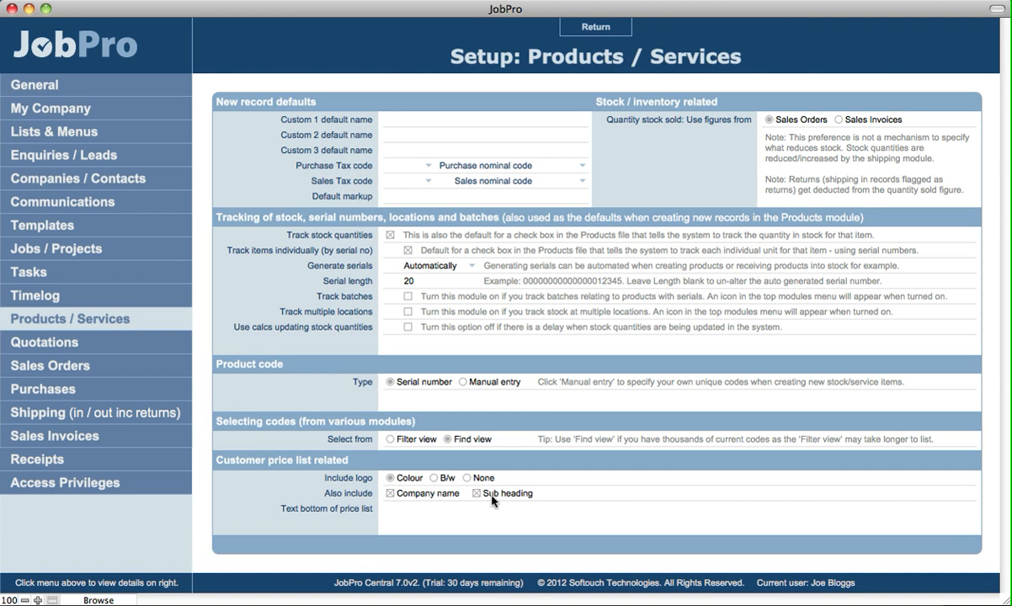